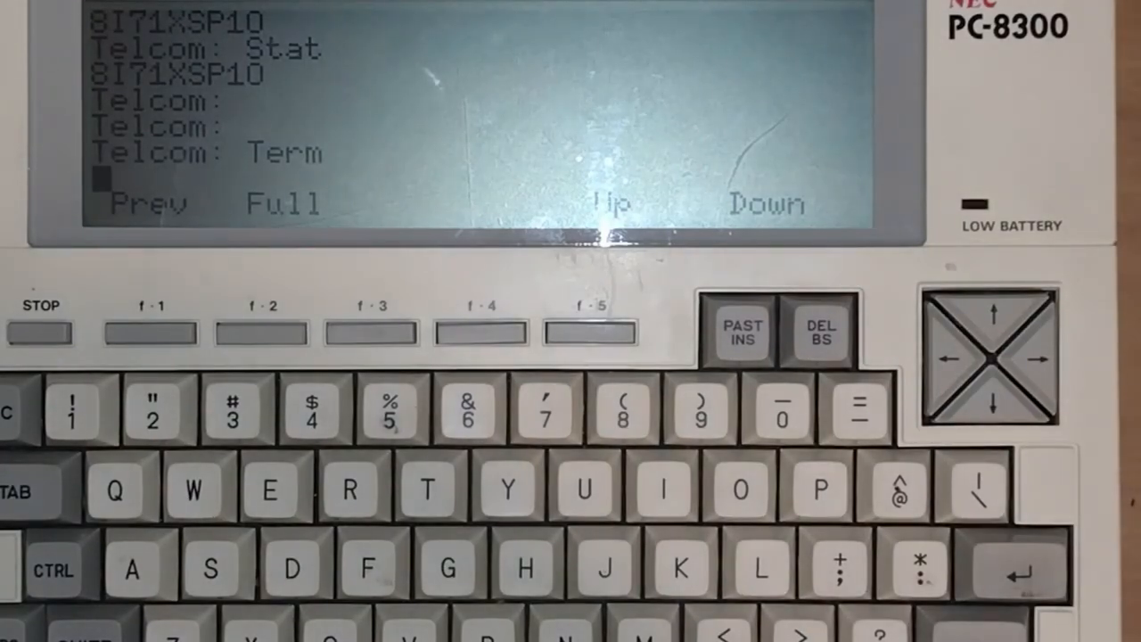
Start a Minicom file send via xmodem and browse the home directory for the file
text(hhhh)
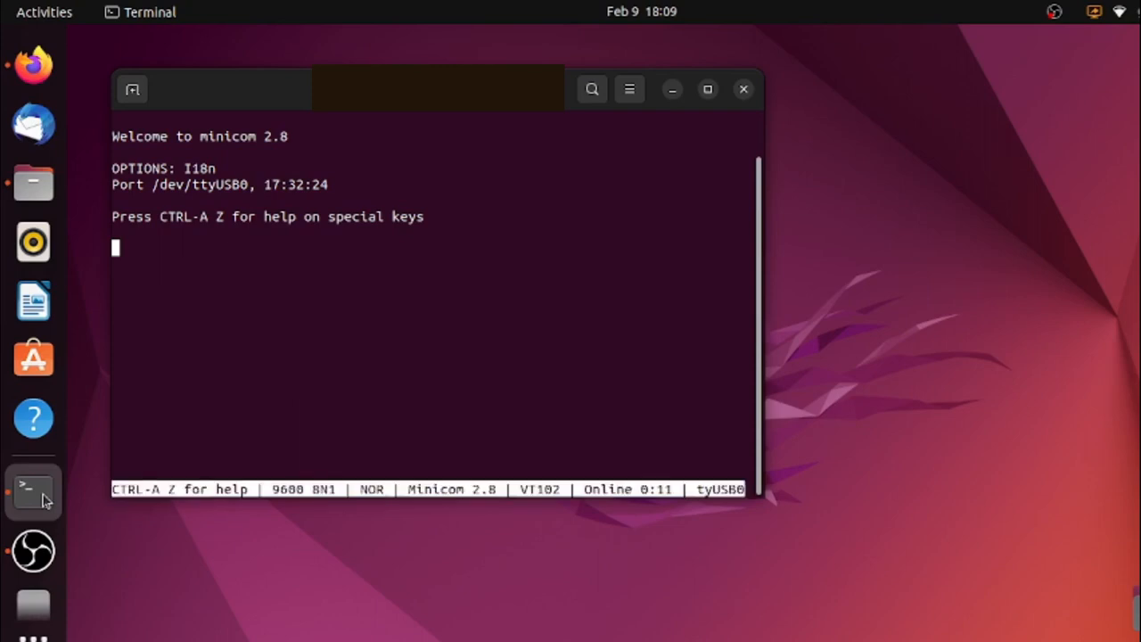
key(ctrl+a z)
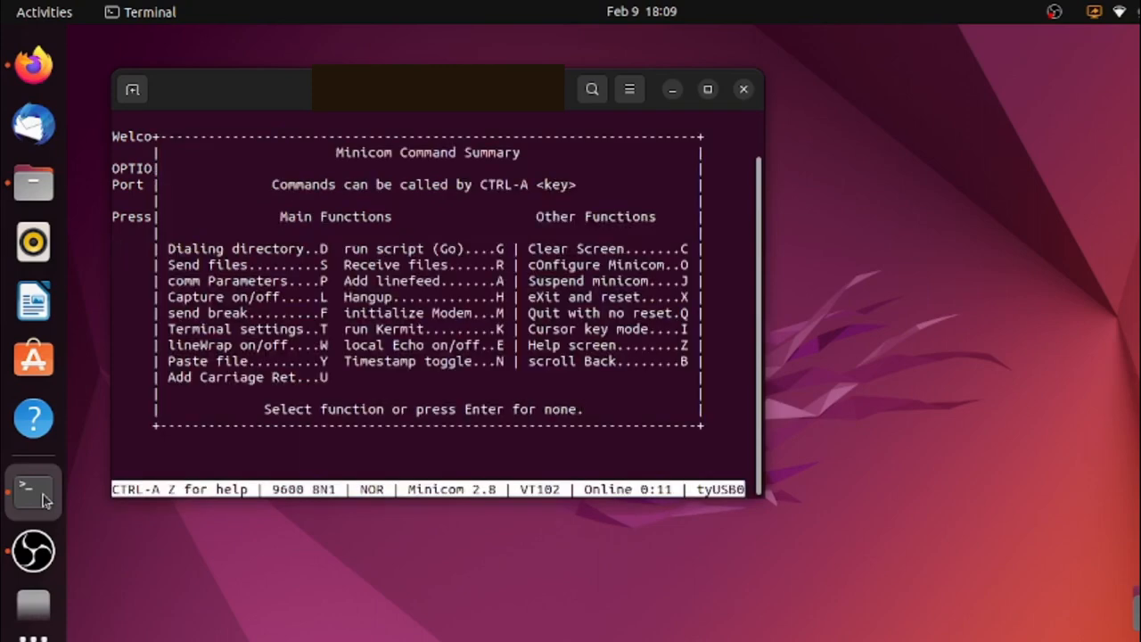
key(s)
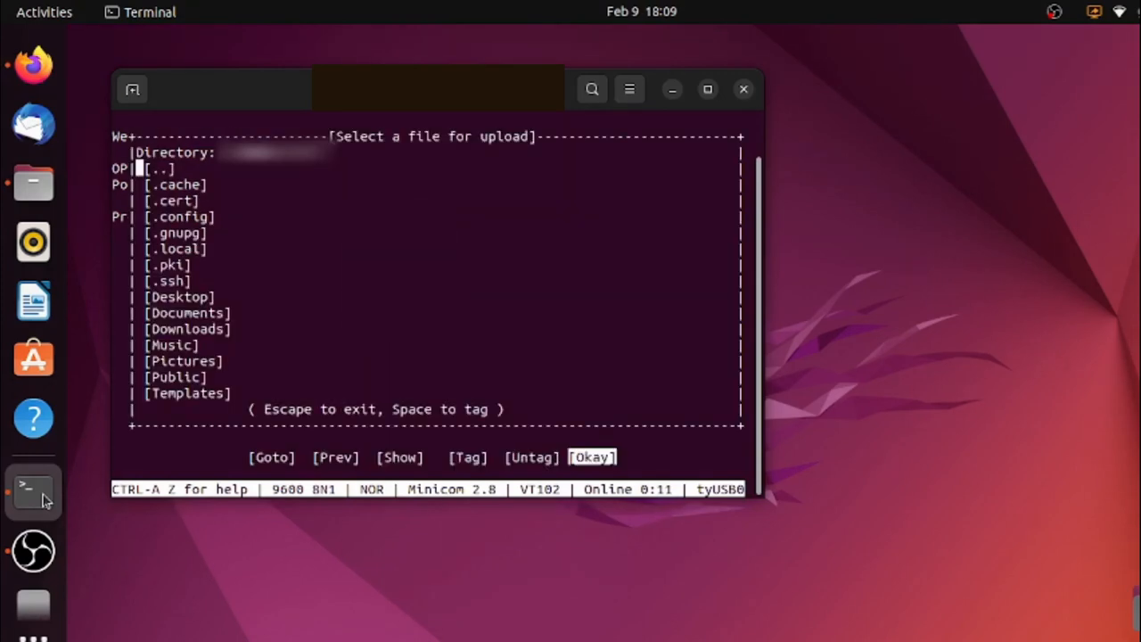
key(Down)
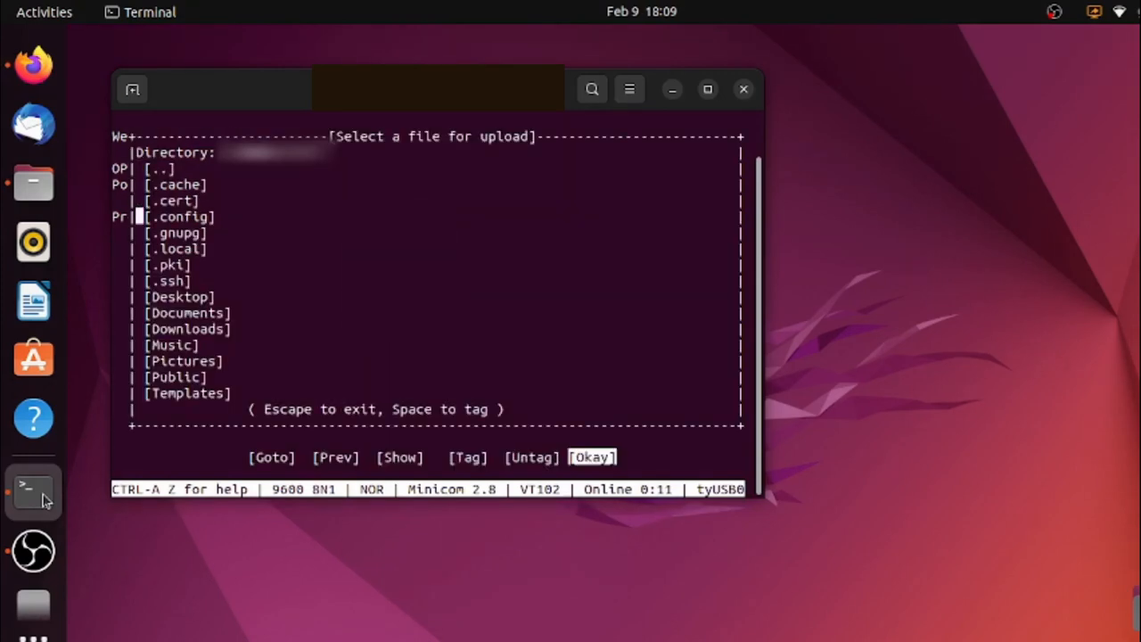